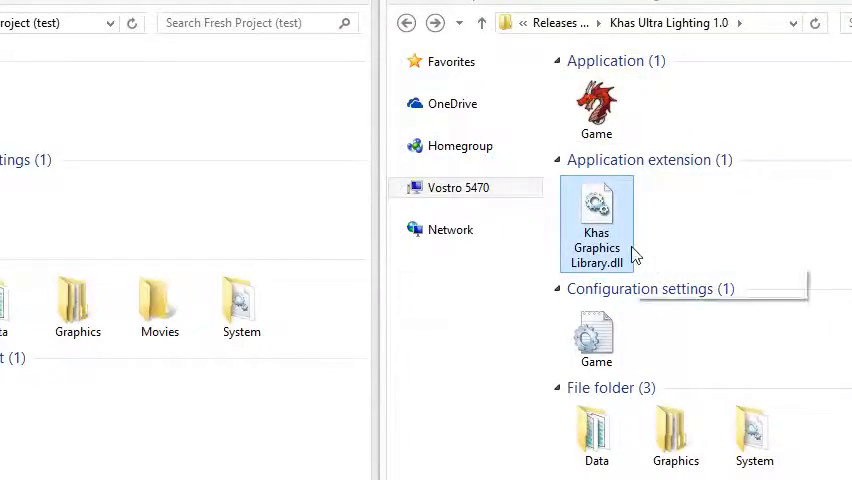
{"action": "mouse_move", "coordinate": [650, 246]}
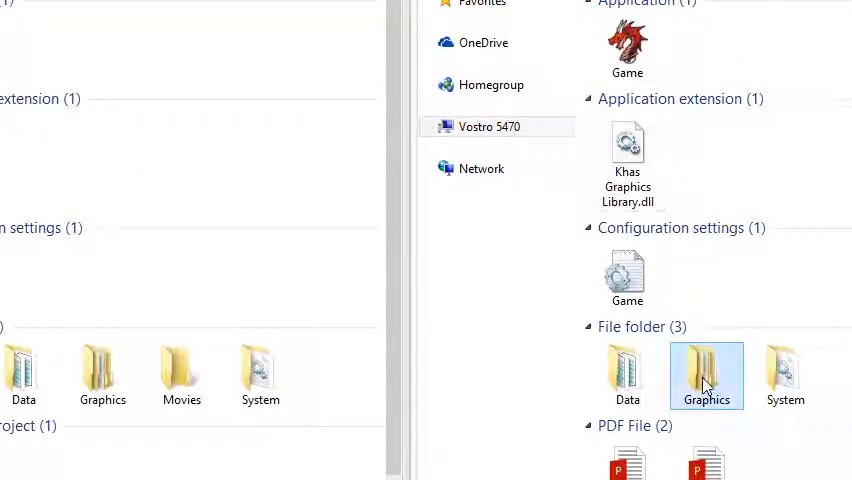
Paste the package's Lights folder into the Fresh Project's Graphics folder and check its contents
{"action": "double_click", "coordinate": [706, 372]}
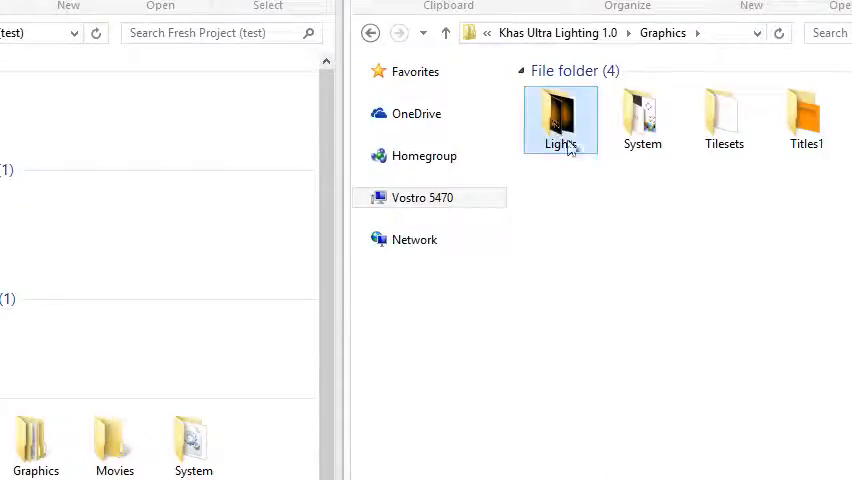
{"action": "mouse_move", "coordinate": [576, 158]}
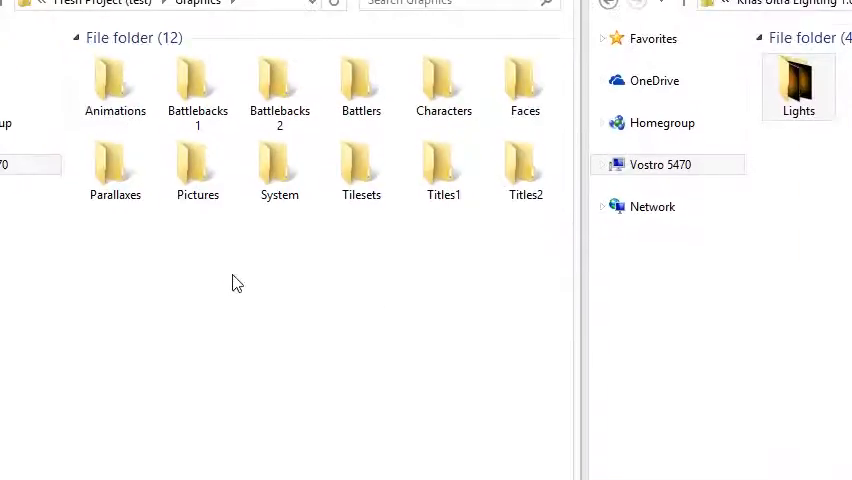
{"action": "right_click", "coordinate": [238, 282]}
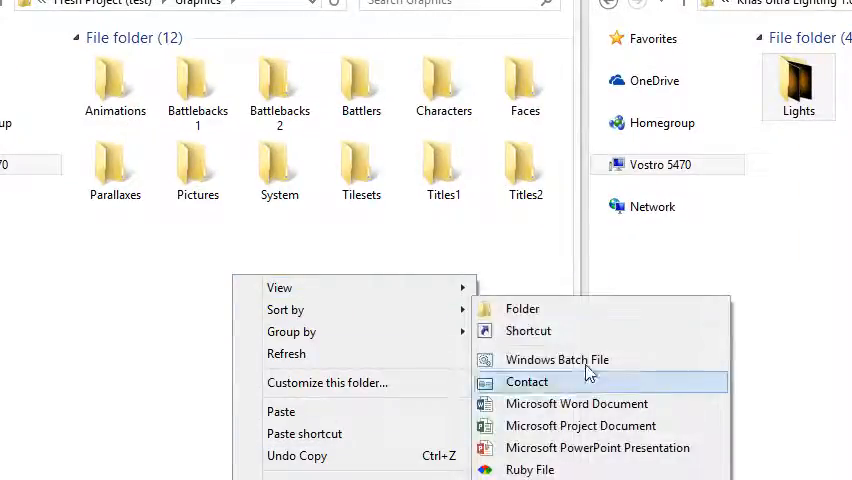
{"action": "left_click", "coordinate": [522, 308]}
{"action": "type", "text": "Lights"}
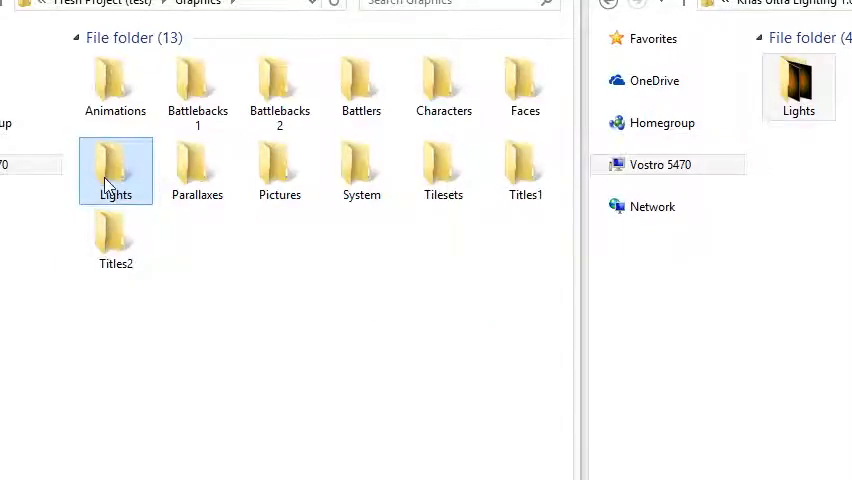
{"action": "double_click", "coordinate": [114, 158]}
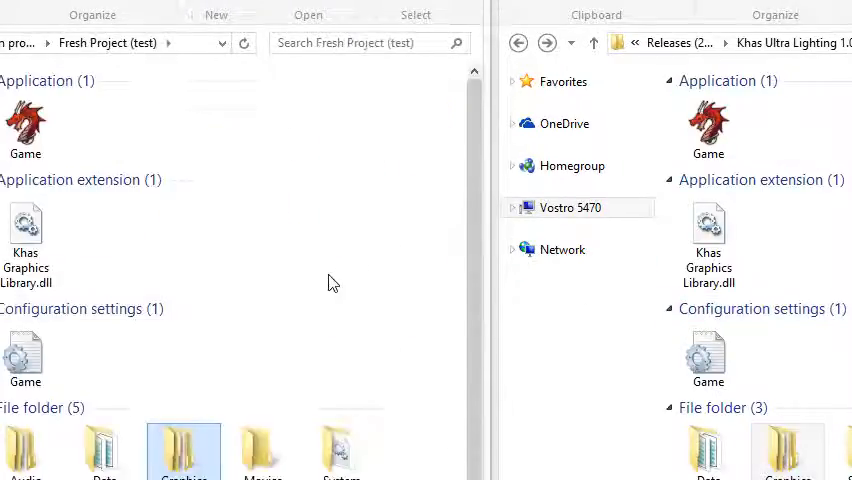
Launch the Fresh Project's Game file so it loads in RPG Maker VX Ace
{"action": "scroll", "scroll_direction": "down", "scroll_amount": 3}
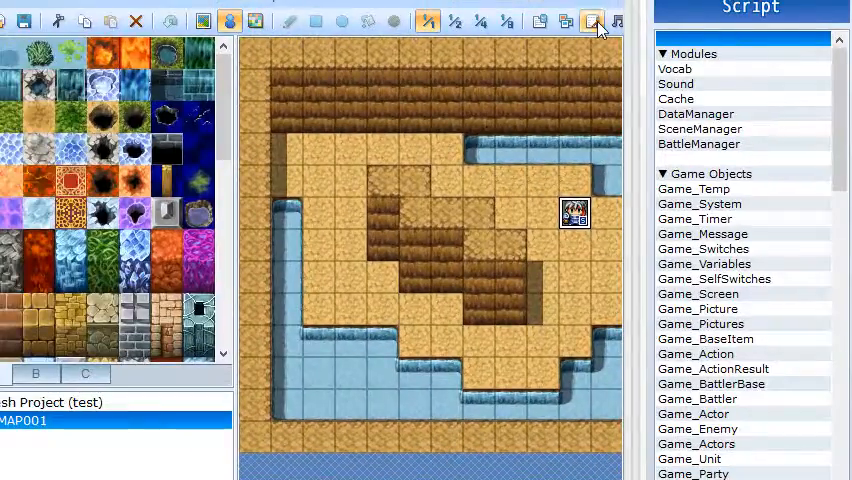
Show the Materials section in both the project's and the lighting demo's script lists
{"action": "left_click", "coordinate": [592, 22]}
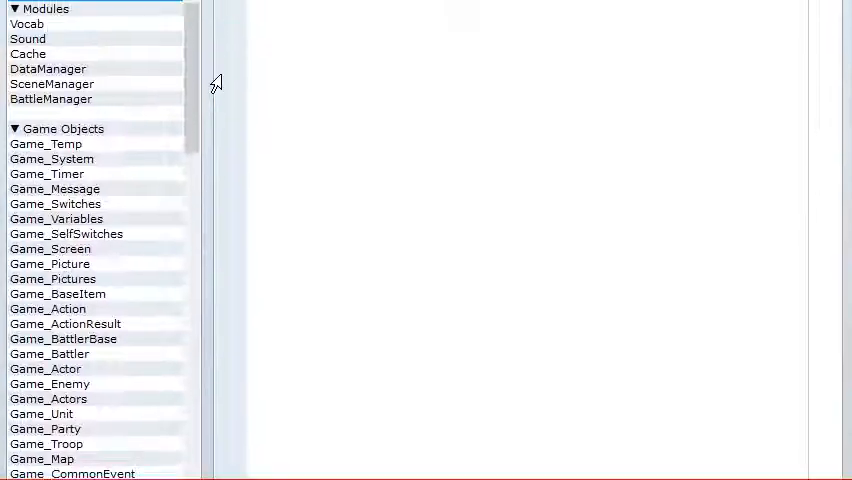
{"action": "scroll", "scroll_direction": "down", "scroll_amount": 3}
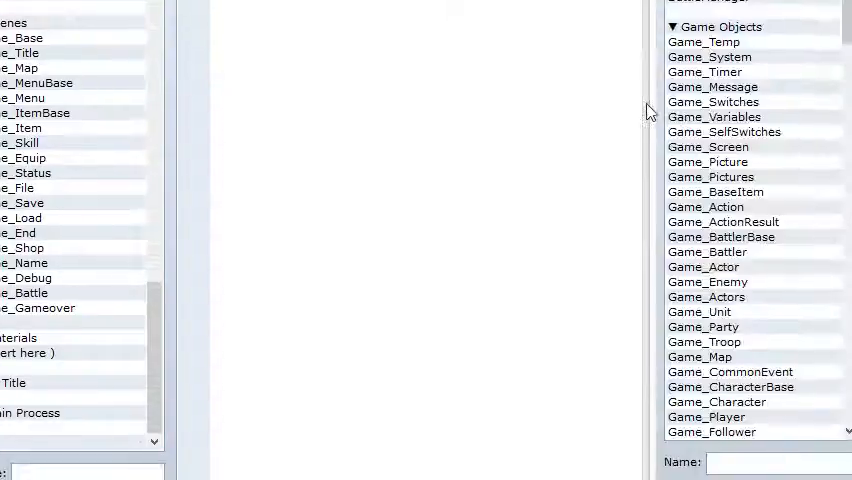
{"action": "scroll", "scroll_direction": "down", "scroll_amount": 3}
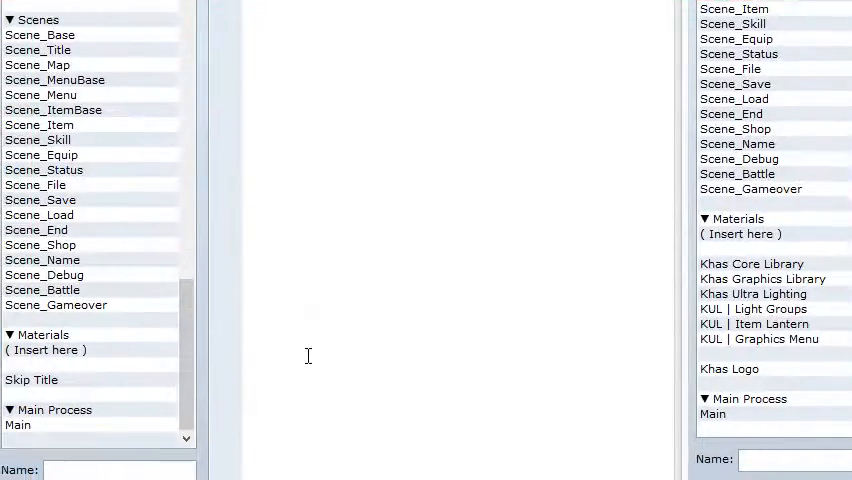
Insert slots under Materials and paste the Khas Core Library and following demo scripts into them
{"action": "left_click", "coordinate": [752, 264]}
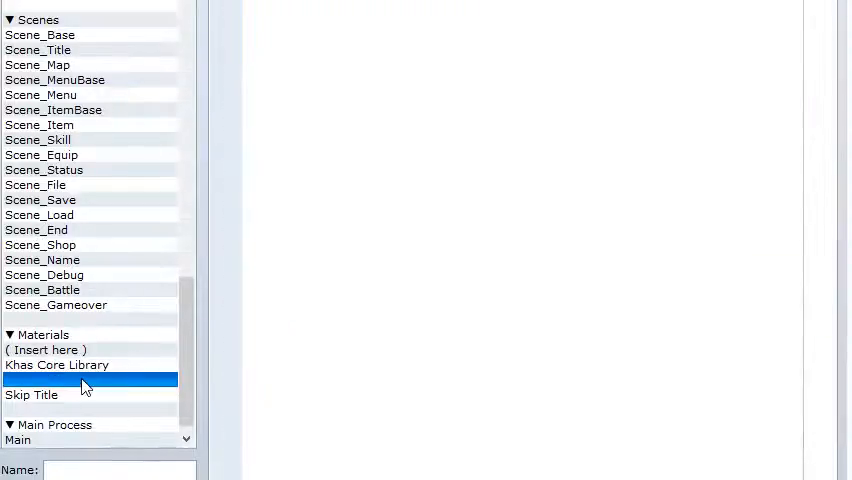
{"action": "left_click", "coordinate": [90, 380]}
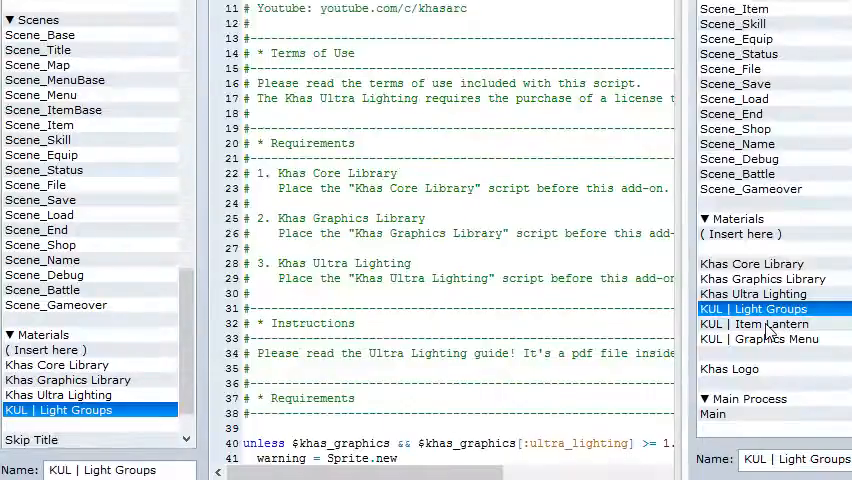
{"action": "left_click", "coordinate": [772, 324]}
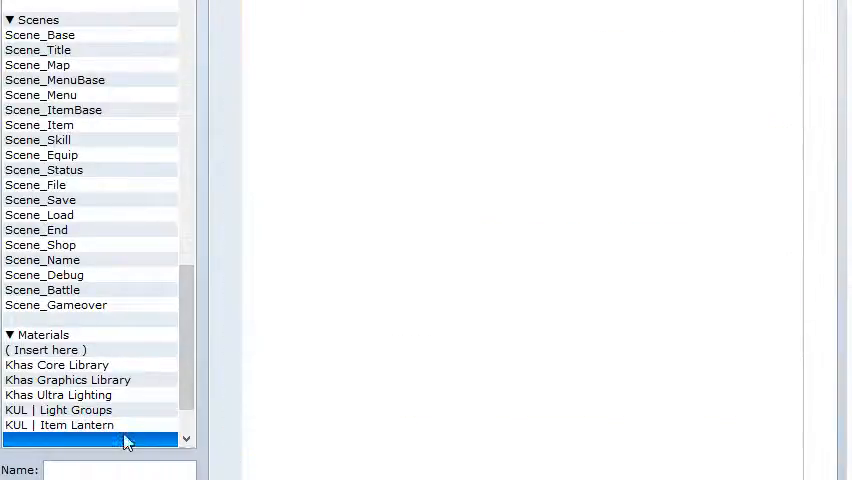
{"action": "left_click", "coordinate": [64, 348]}
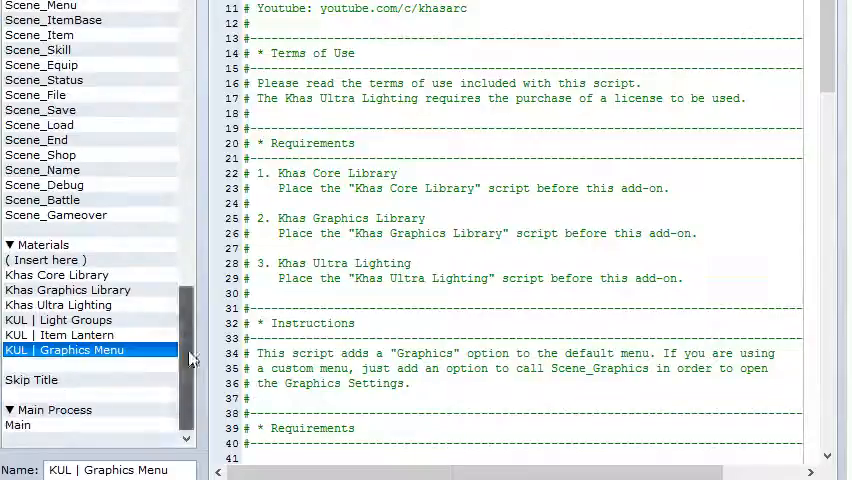